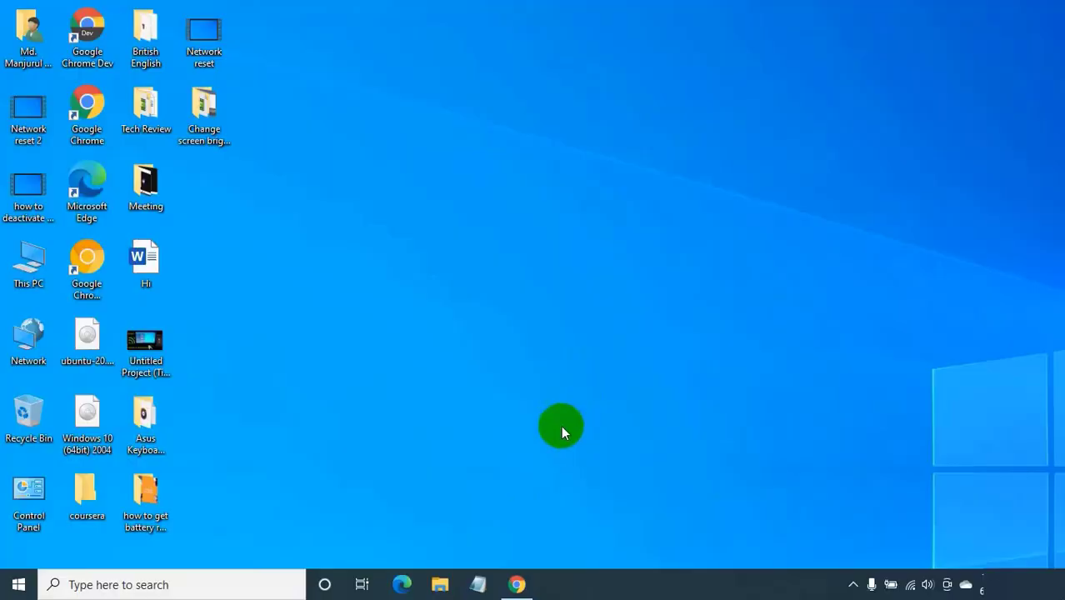
mouse_move(531, 425)
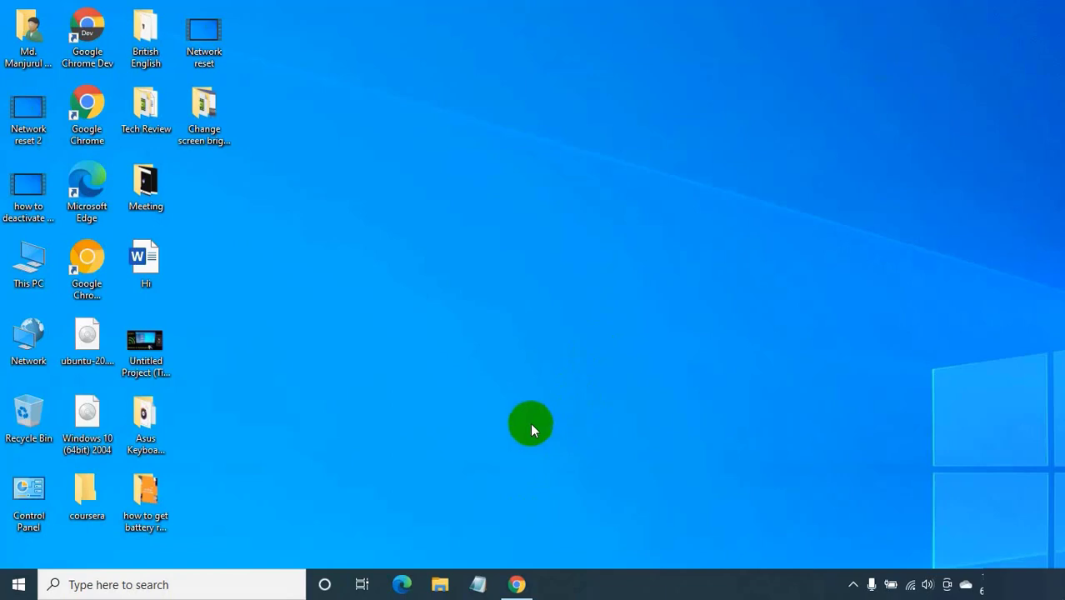
mouse_move(447, 497)
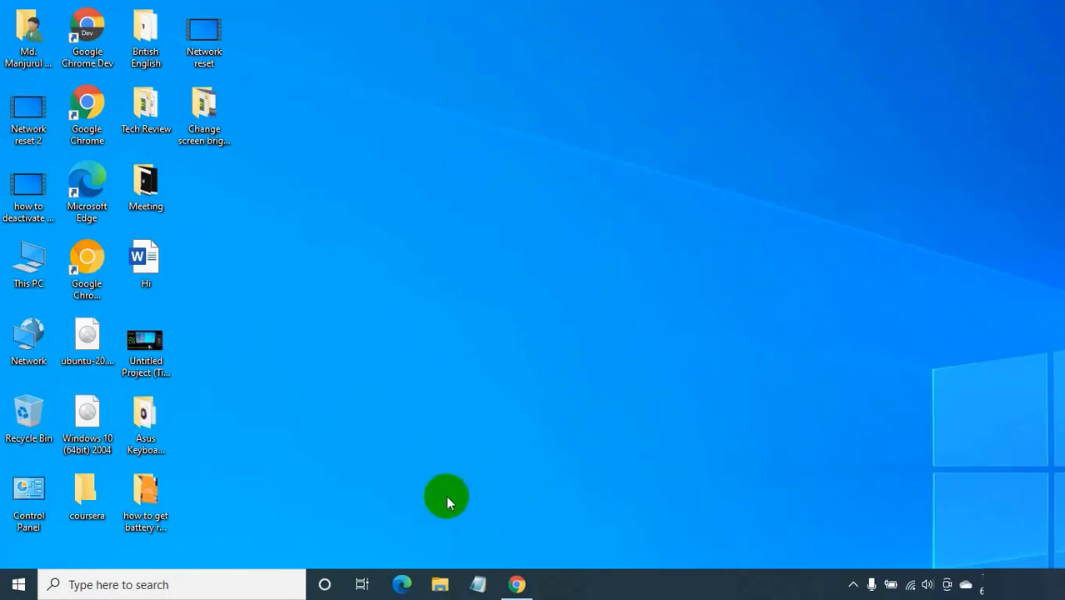
mouse_move(417, 528)
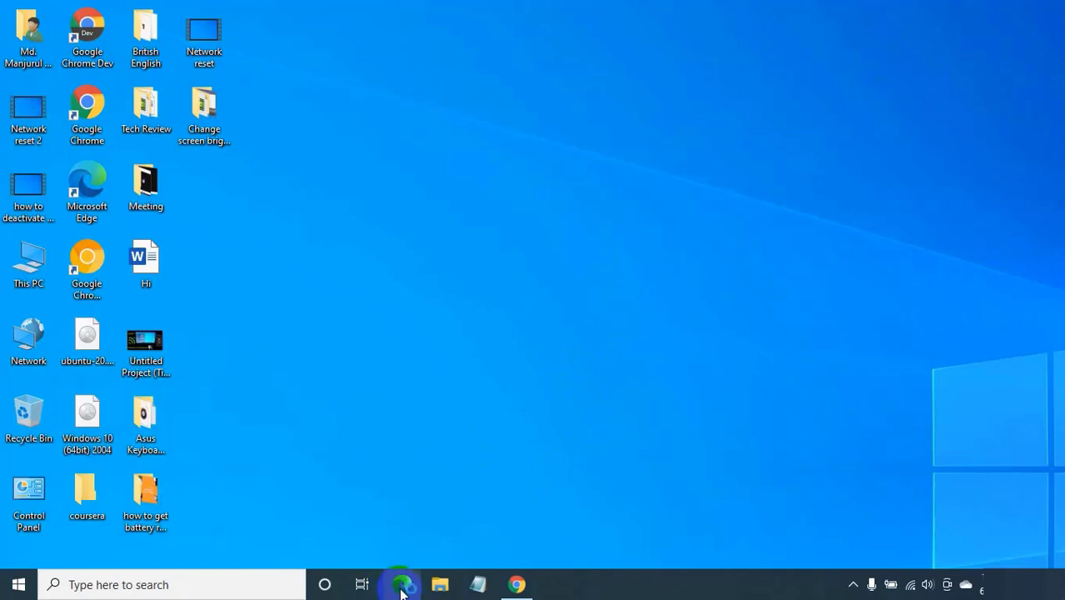
Launch Microsoft Edge and go to its Settings page.
left_click(402, 584)
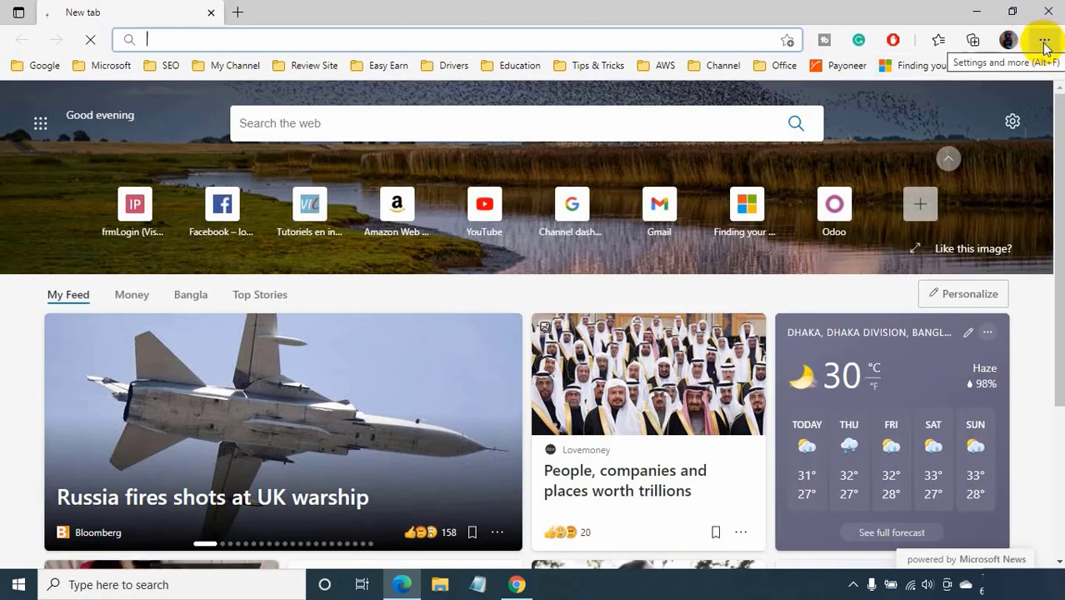
left_click(1043, 40)
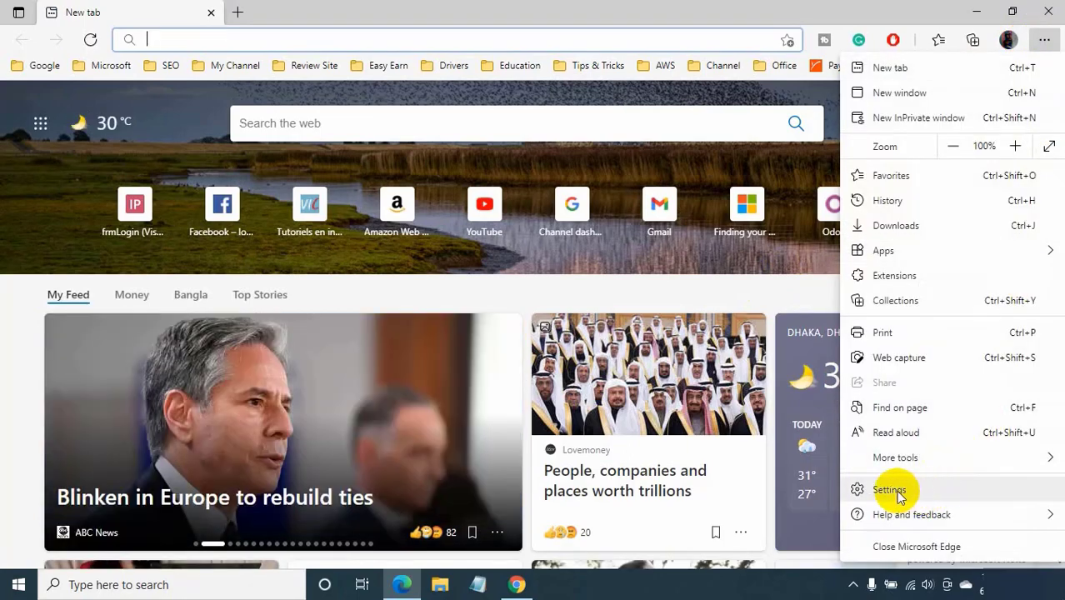
left_click(891, 491)
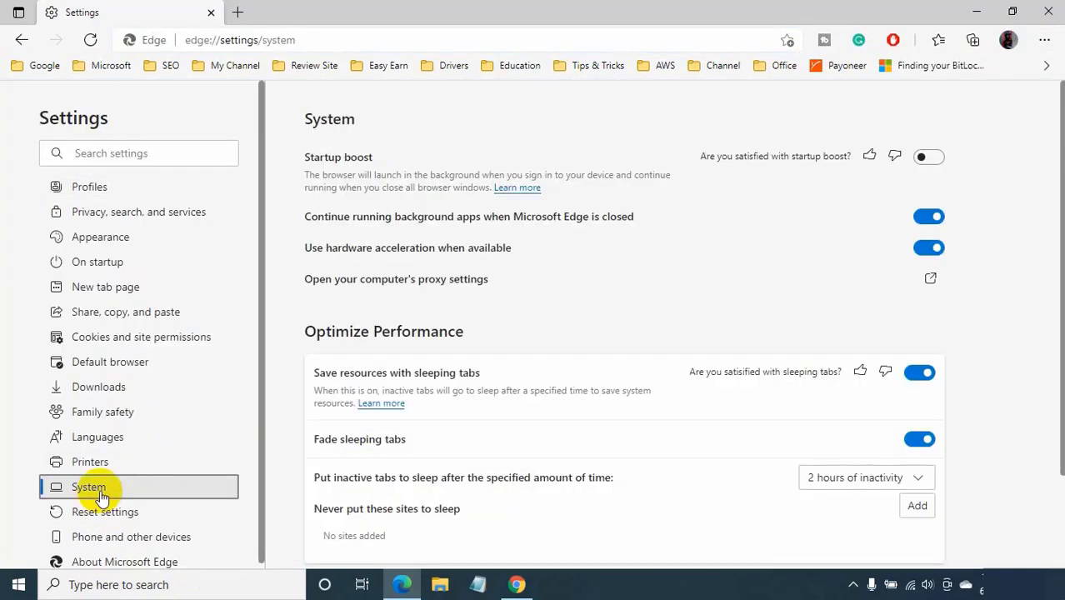
mouse_move(423, 259)
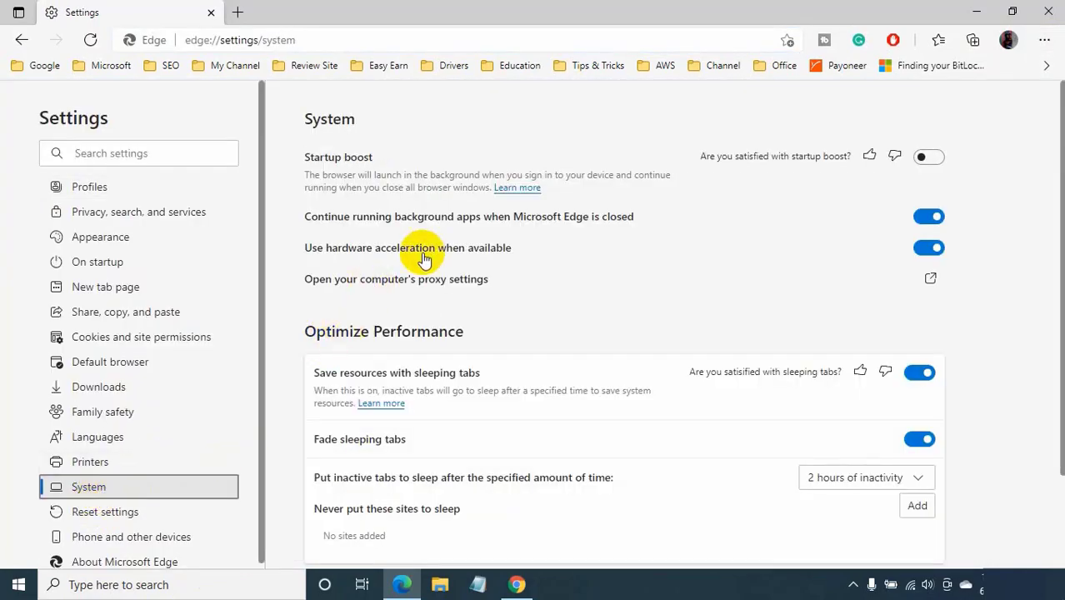
Toggle 'Use hardware acceleration when available' off and back on, leaving it enabled.
left_click(929, 246)
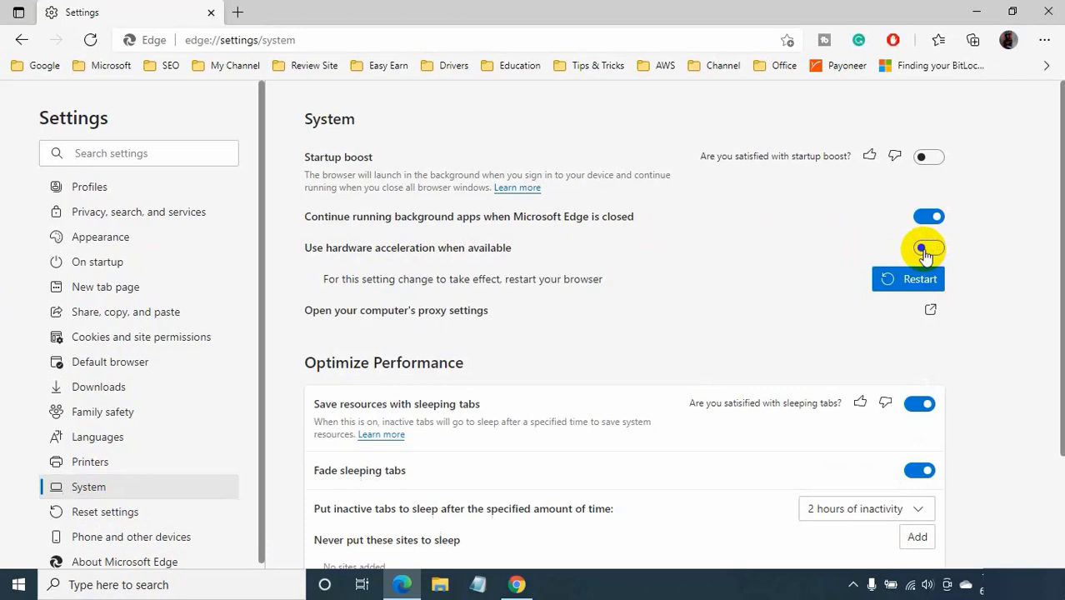
left_click(929, 247)
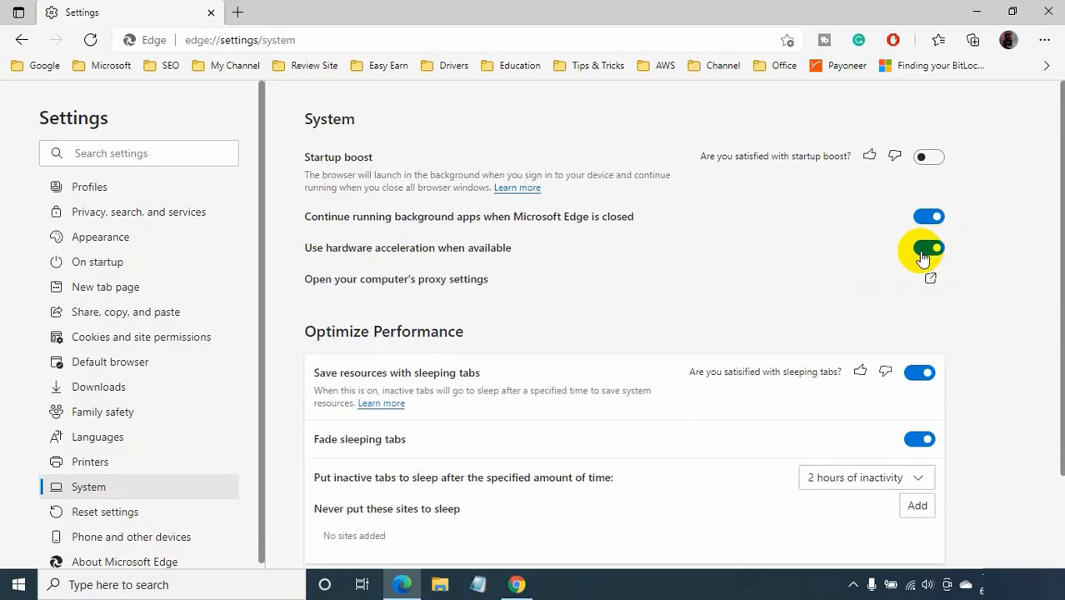
left_click(240, 40)
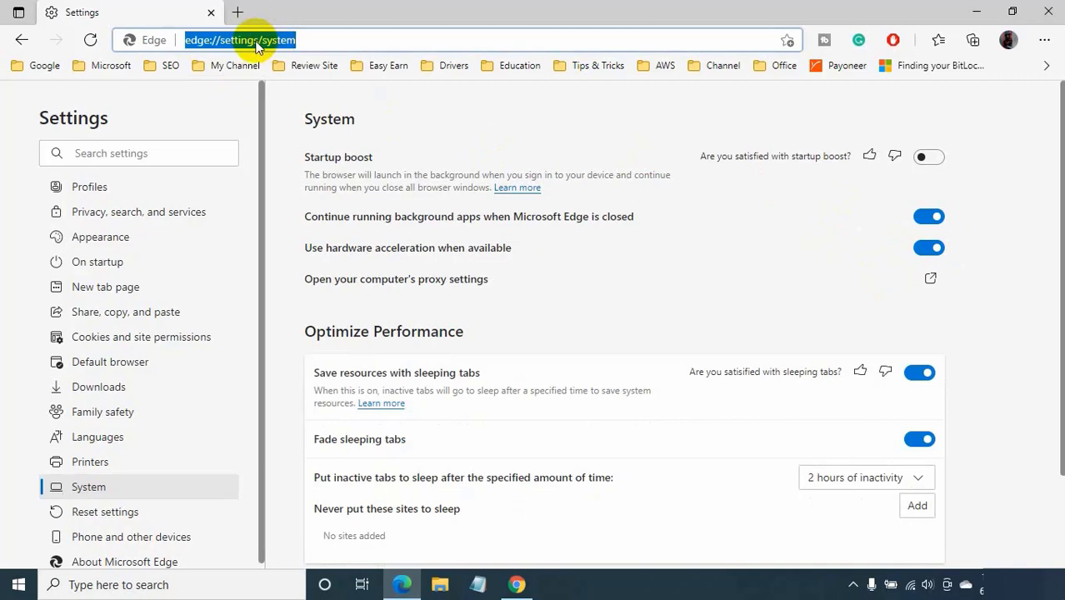
On edge://flags, search 'webgl', set WebGL Draft Extensions to Enabled and restart Edge.
type("edge://flags")
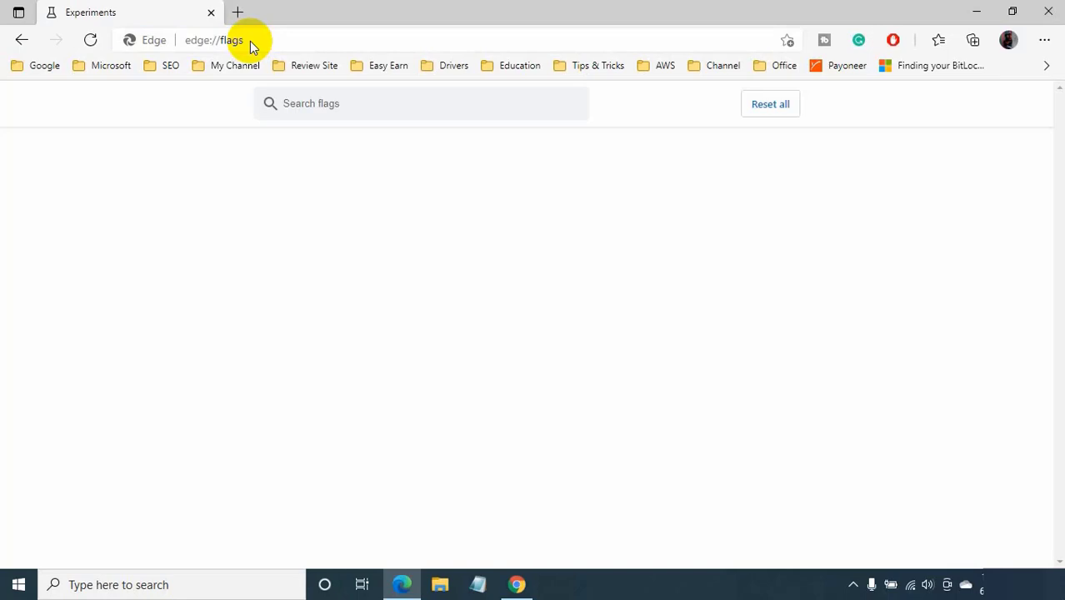
type("webgl")
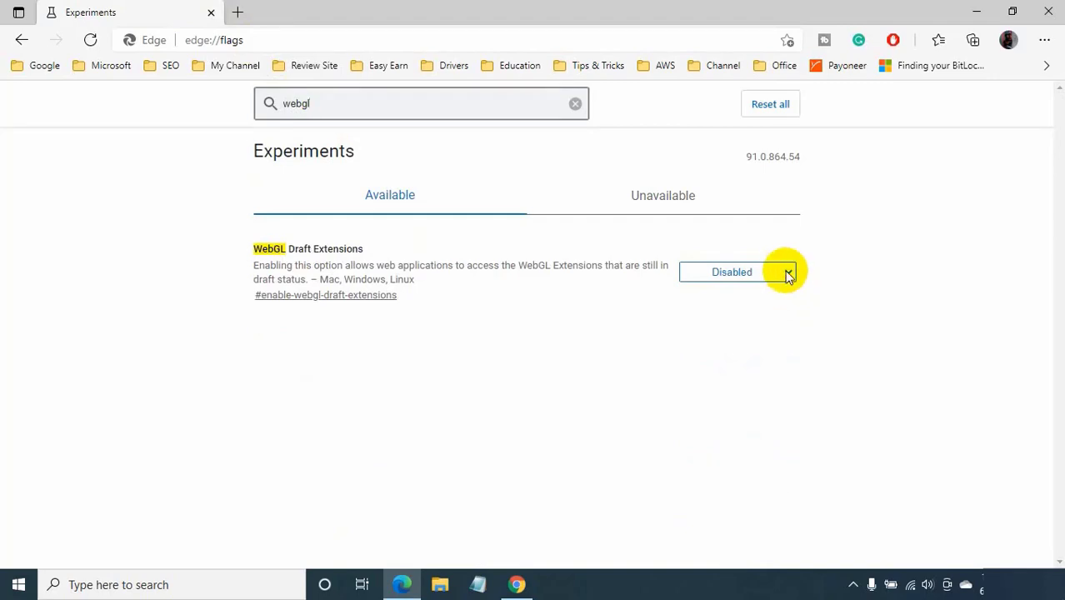
left_click(737, 272)
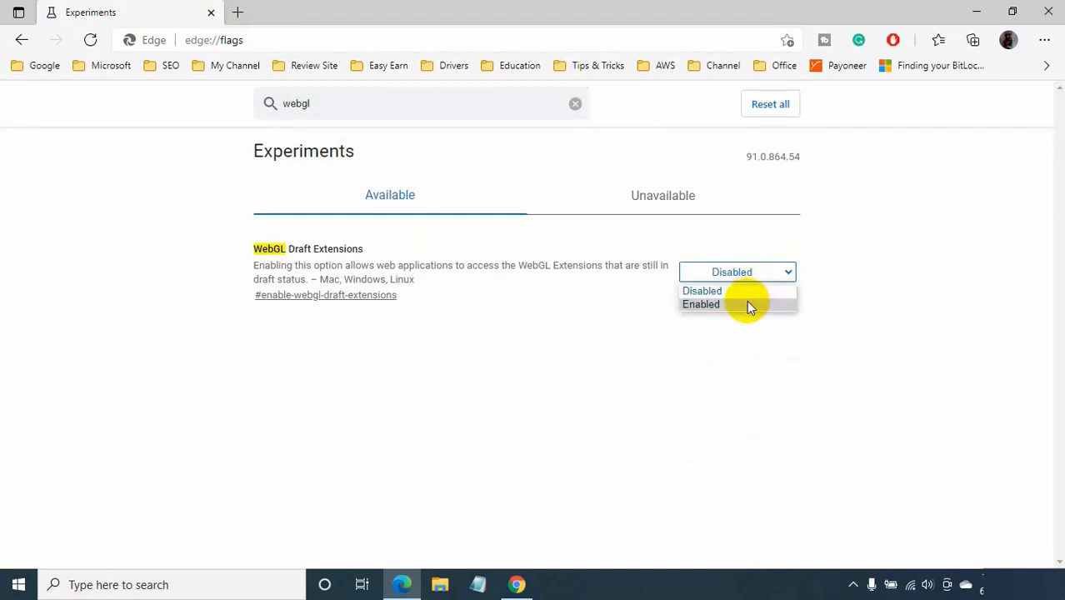
left_click(700, 303)
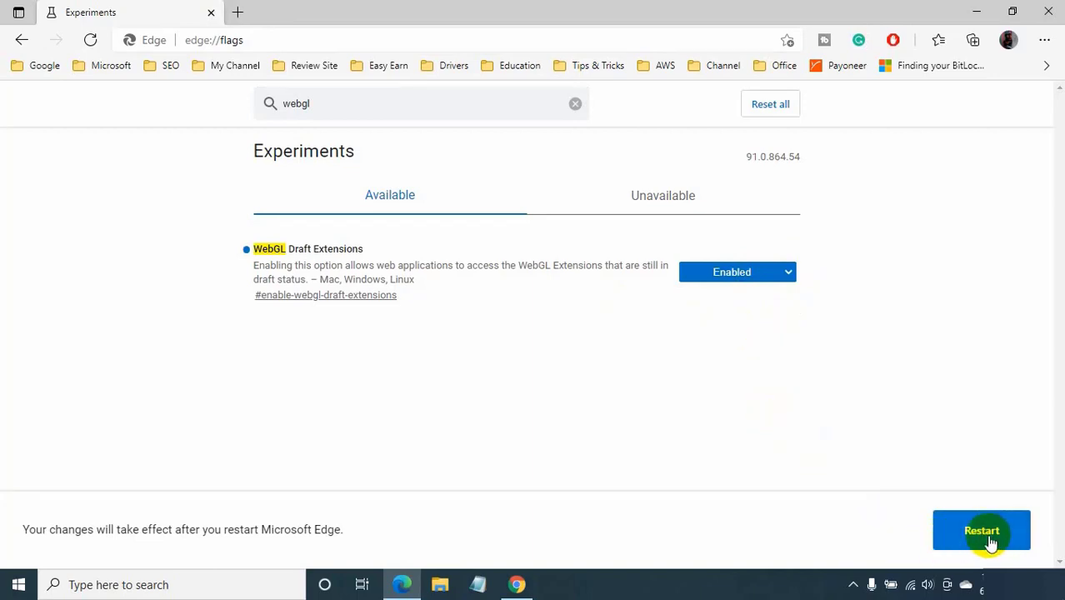
left_click(980, 530)
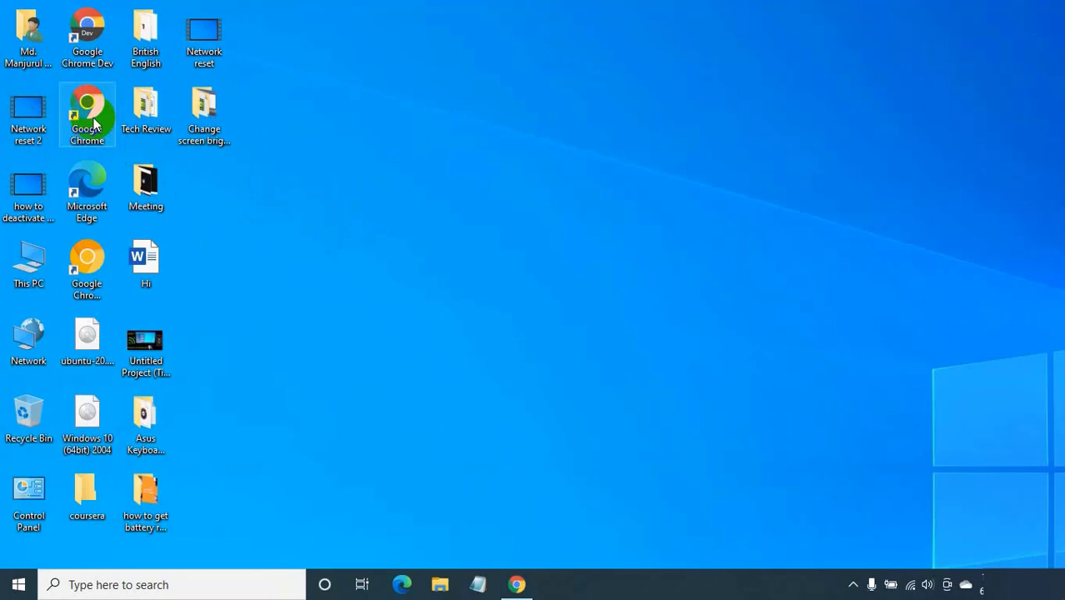
Launch Google Chrome maximized and go to its Settings page.
double_click(87, 115)
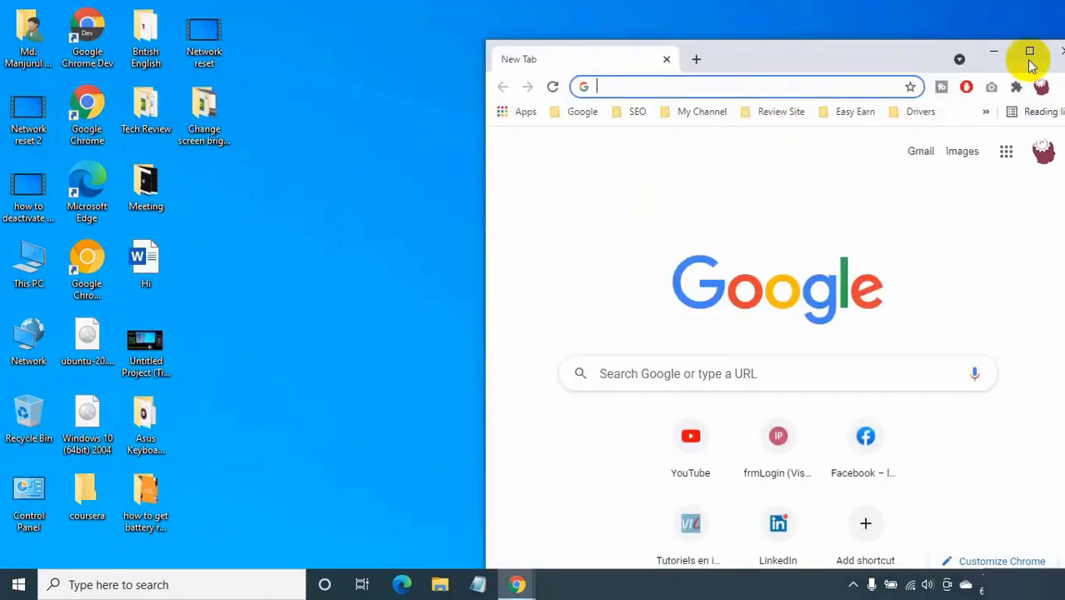
left_click(1030, 52)
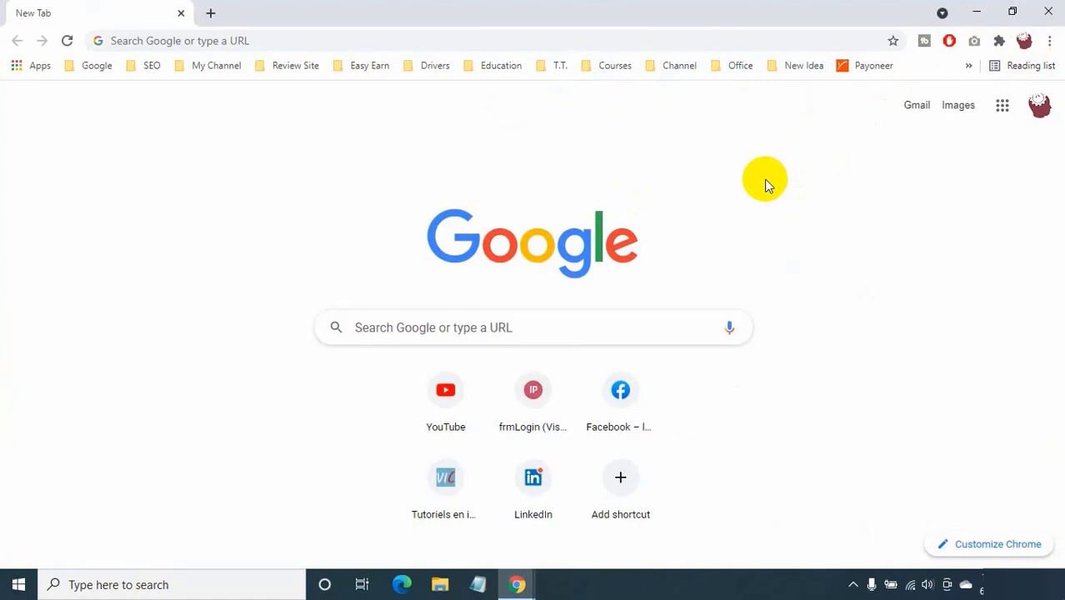
left_click(1050, 40)
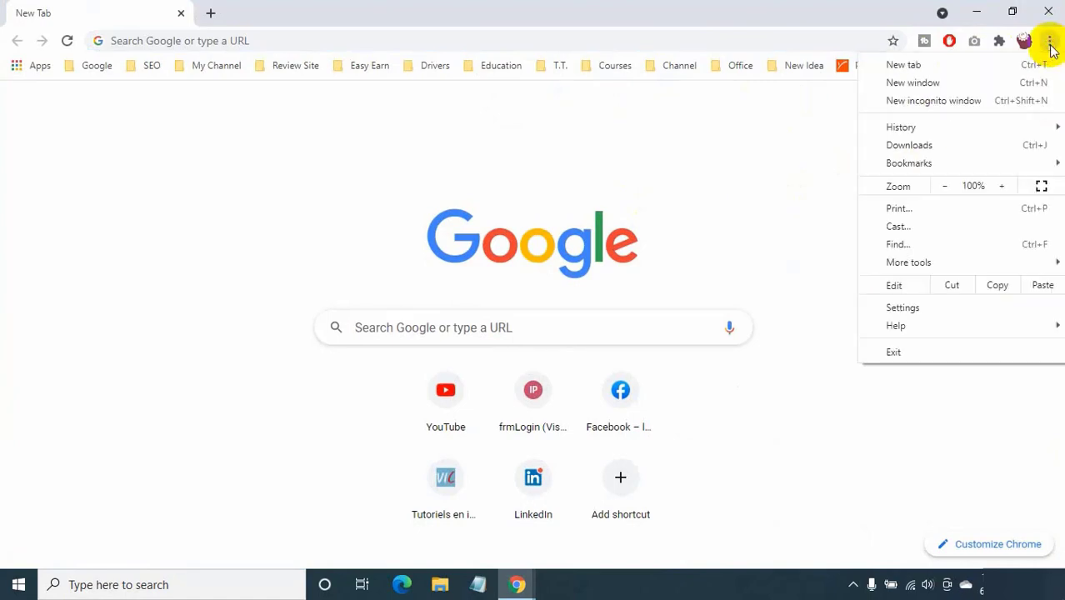
left_click(904, 307)
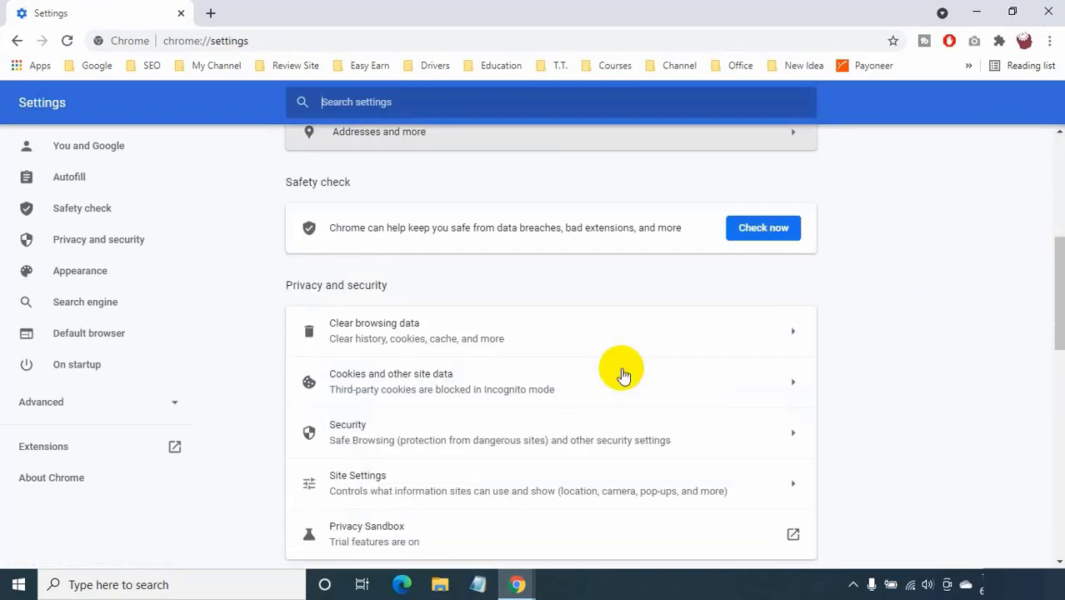
Expand the Advanced section and show the System settings with hardware acceleration on.
scroll("down", 3)
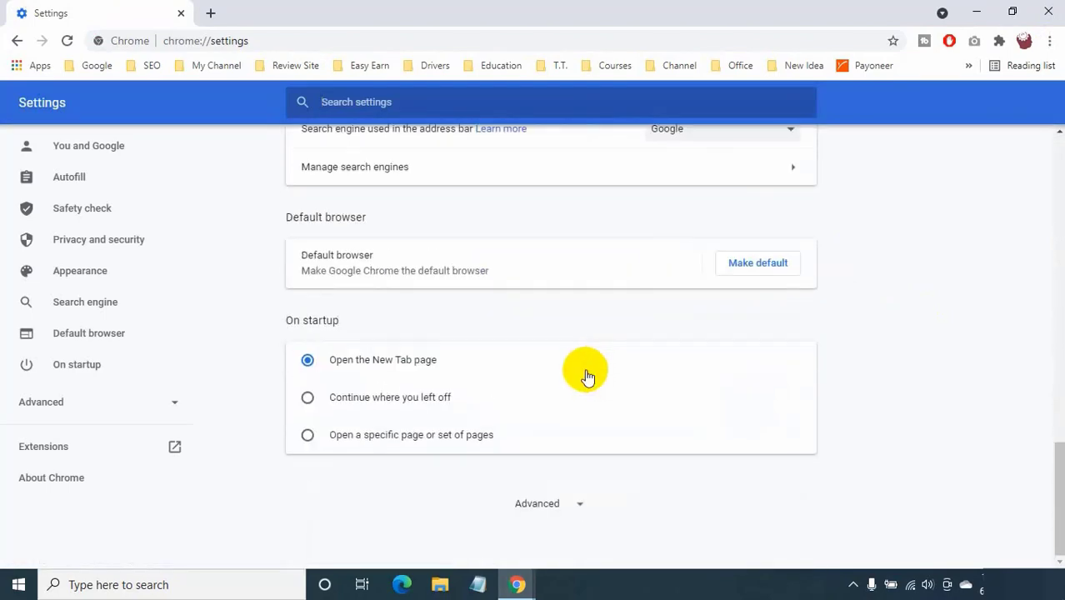
left_click(537, 504)
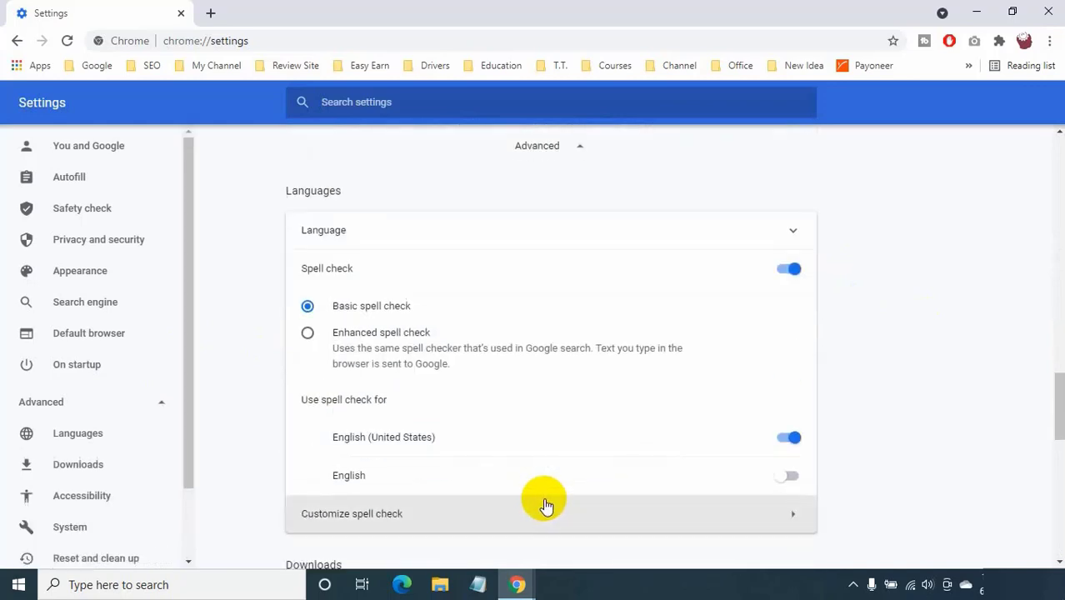
mouse_move(70, 527)
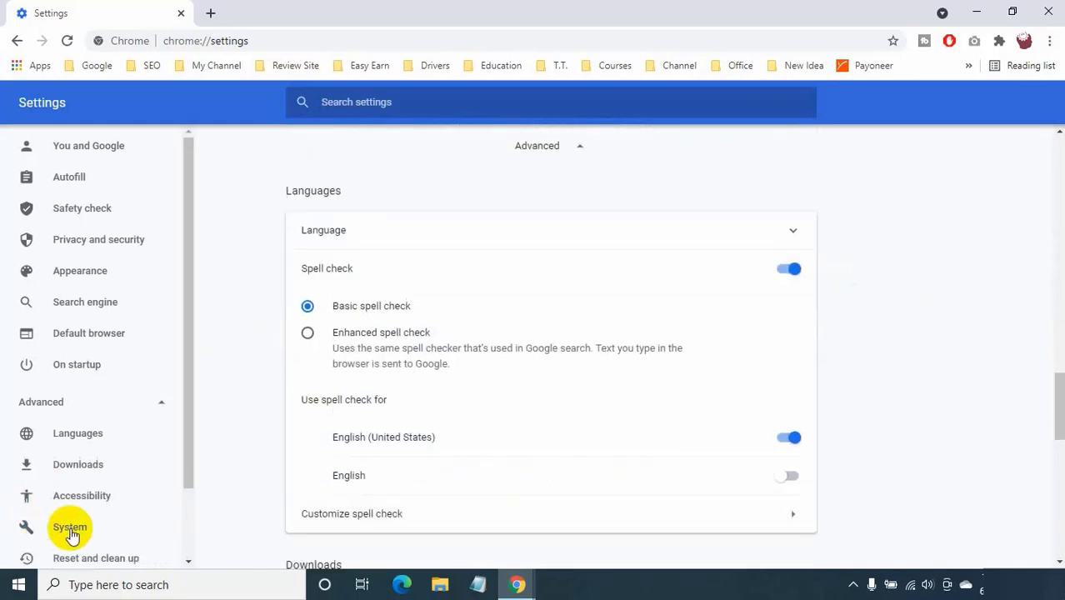
left_click(70, 526)
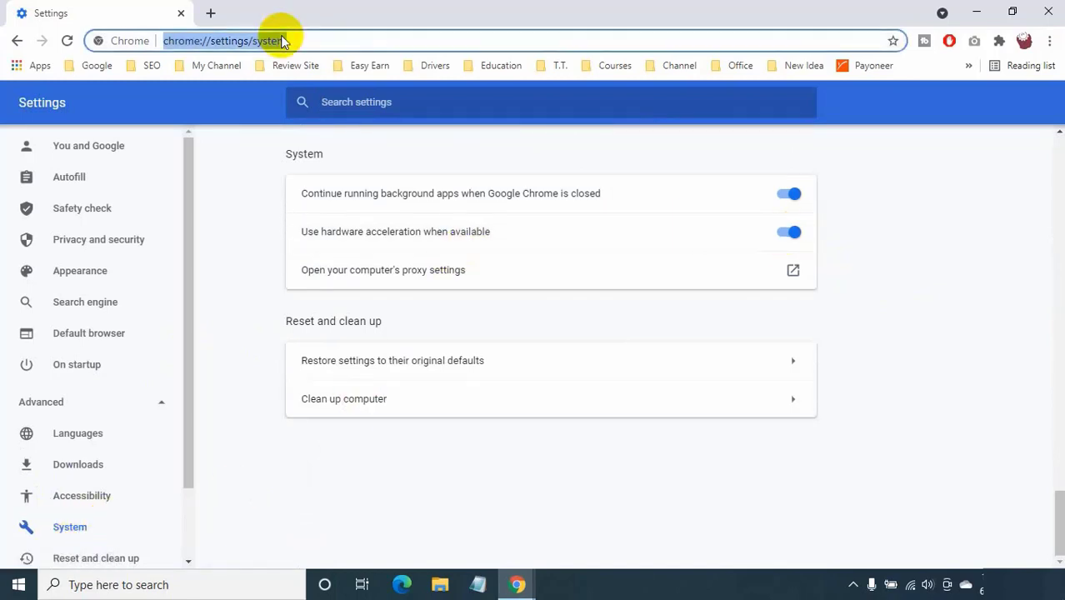
On chrome://flags, search 'webgl', set WebGL Draft Extensions to Enabled and relaunch Chrome.
type("chrome://flags")
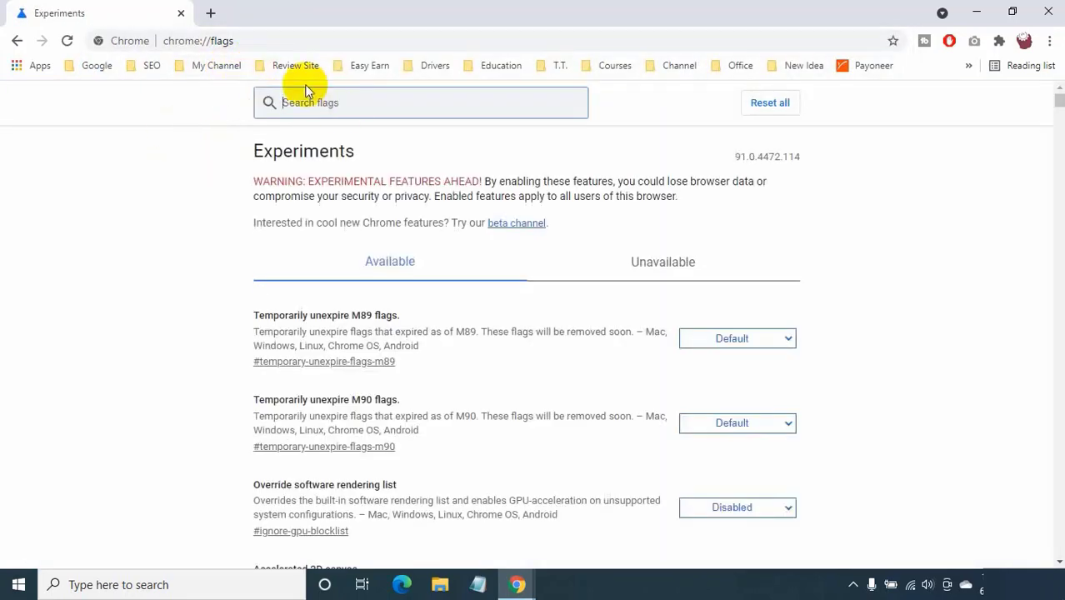
type("w")
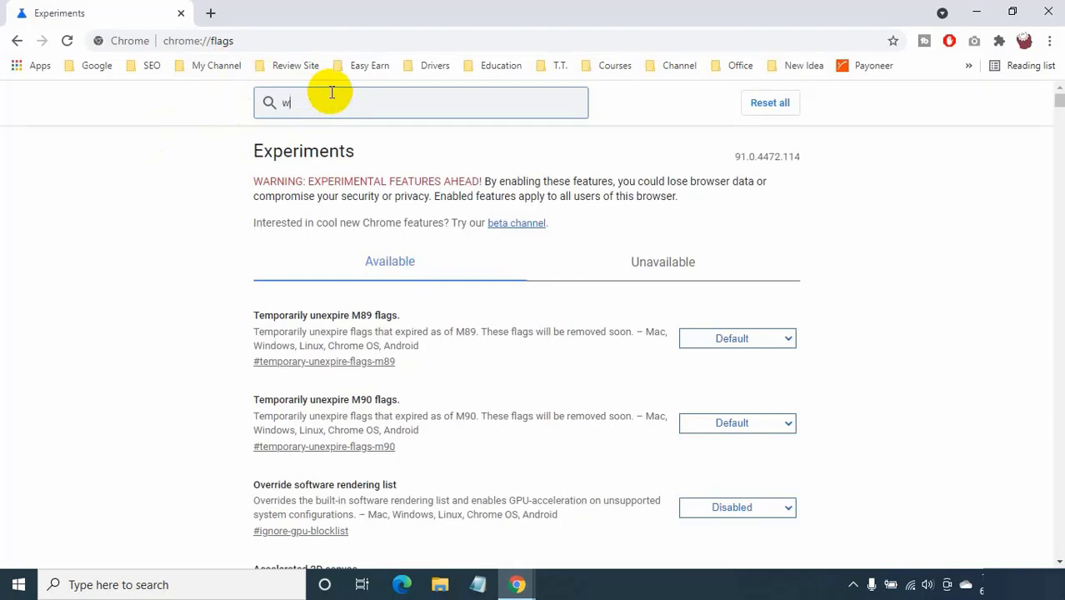
type("ebgl")
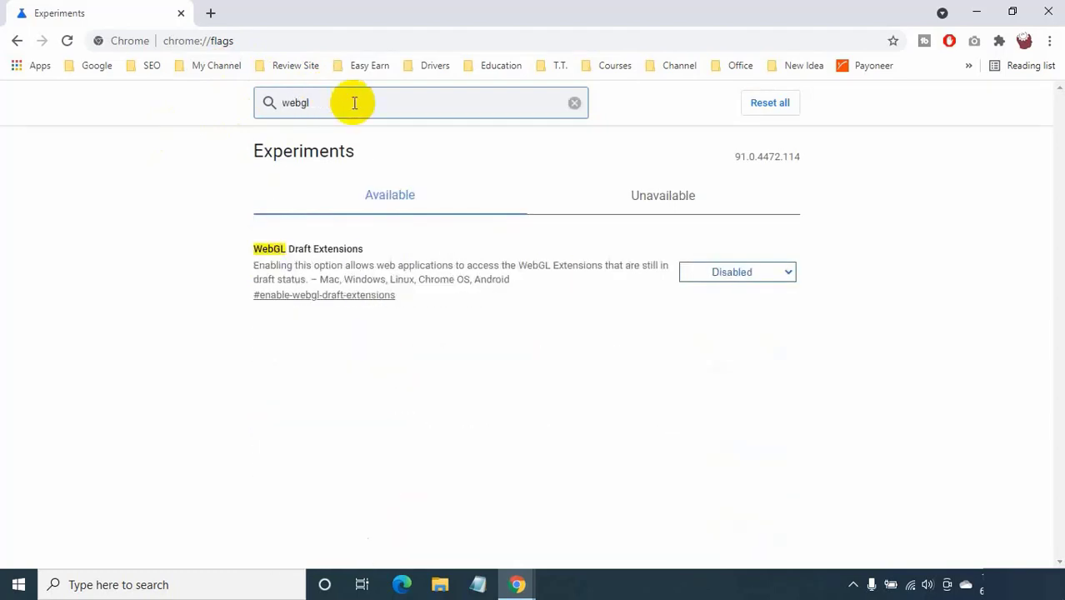
left_click(737, 272)
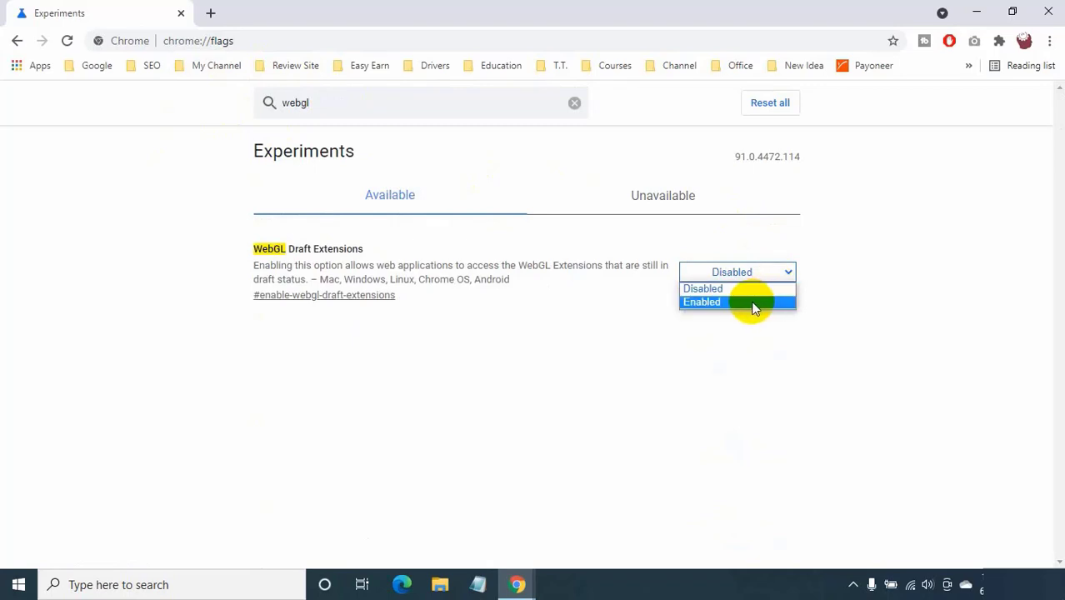
left_click(702, 302)
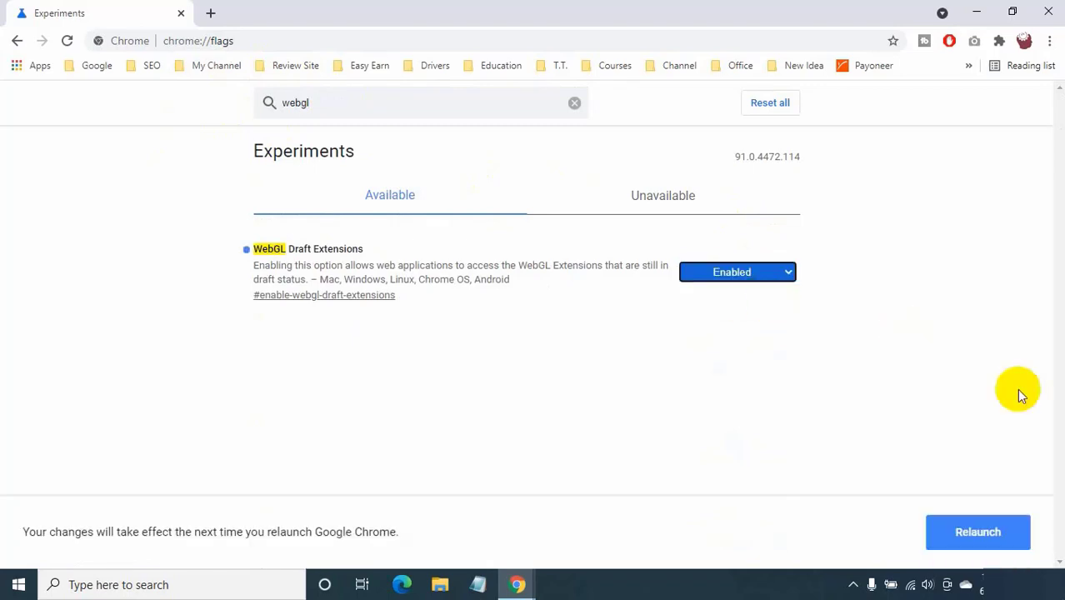
mouse_move(998, 542)
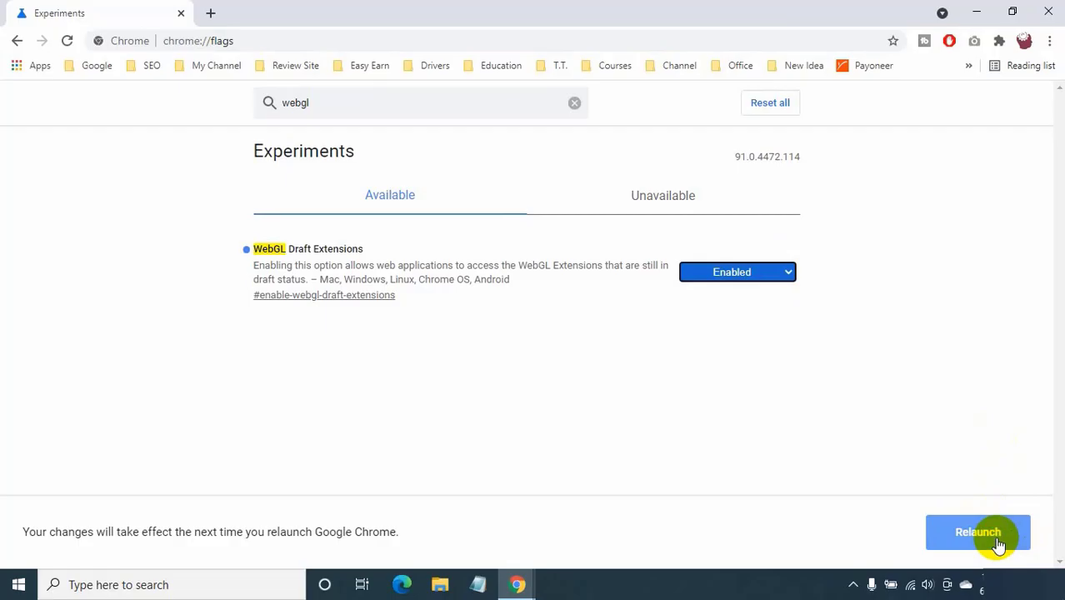
left_click(977, 531)
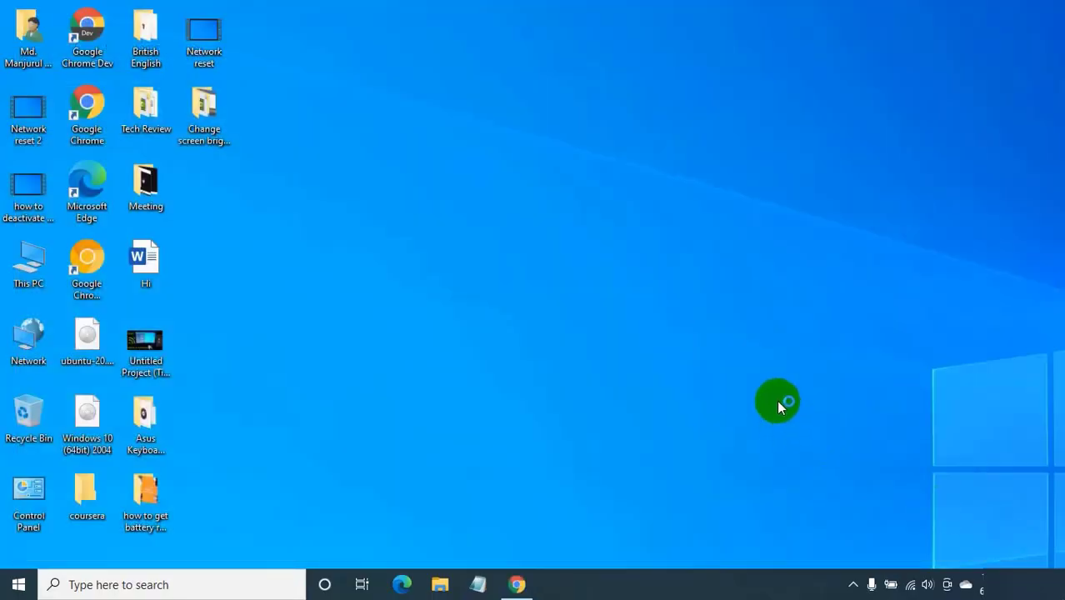
Bring relaunched Chrome forward to confirm WebGL Draft Extensions shows Enabled.
left_click(517, 584)
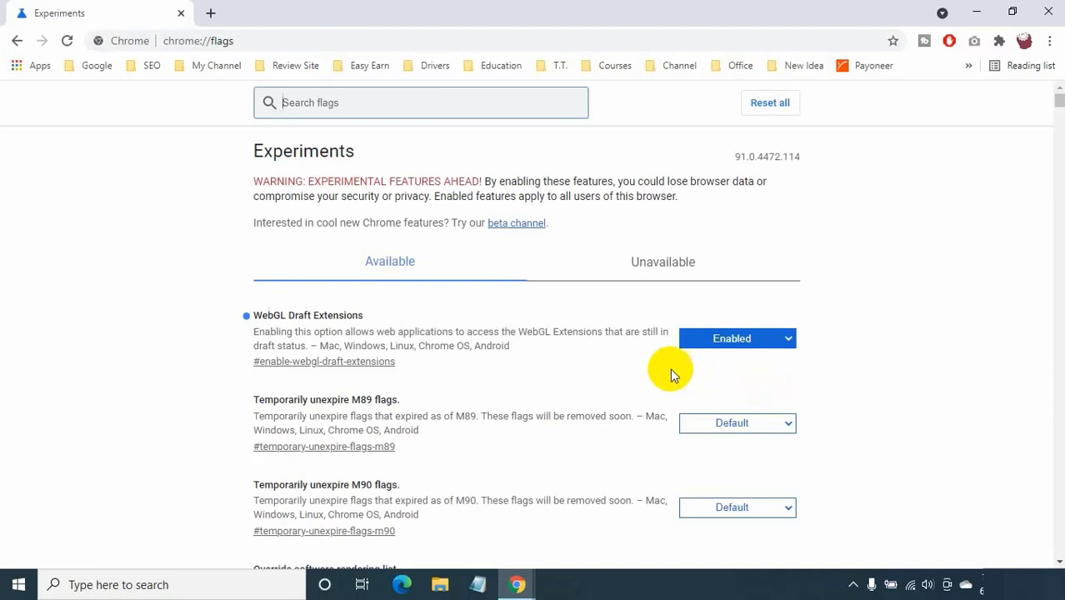
mouse_move(637, 369)
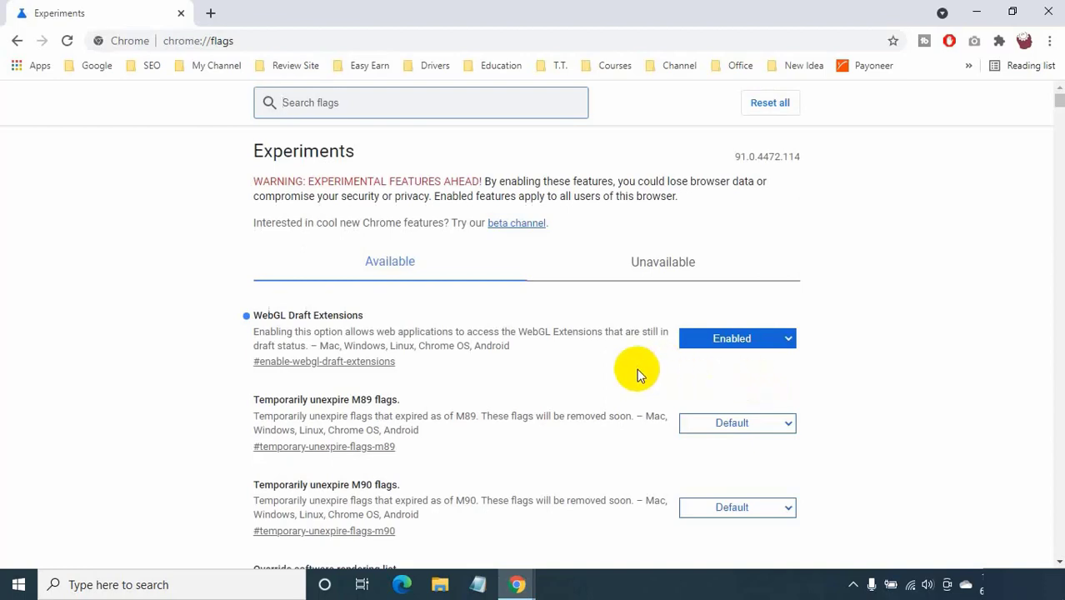